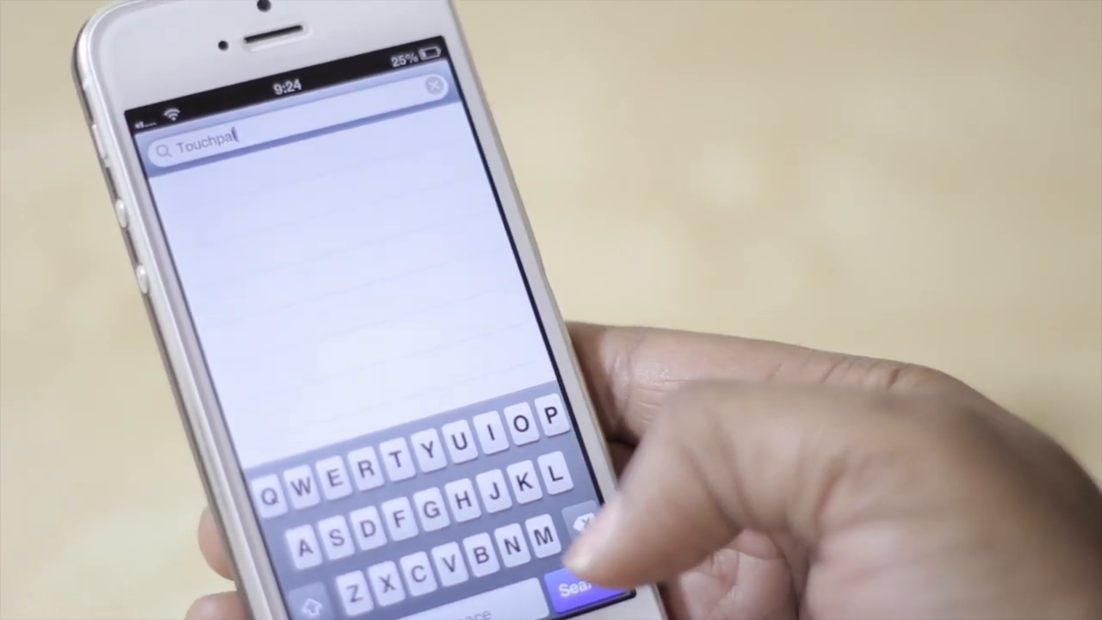
# Search Cydia for the "Touchpal" keyboard package.
pyautogui.click(579, 588)
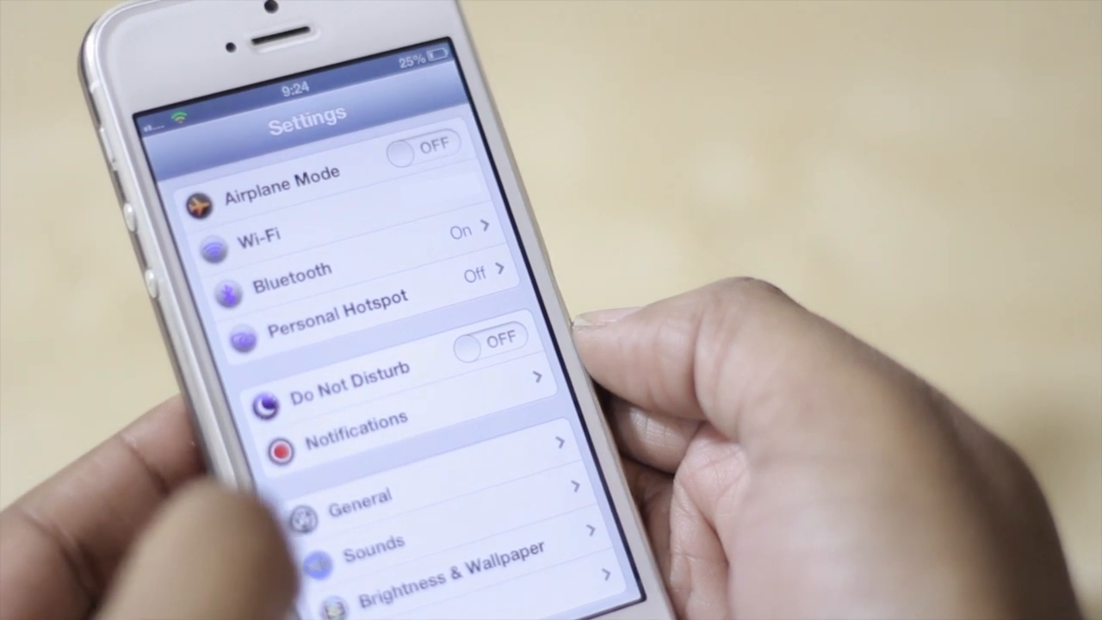
# Go into General settings on the way to the Keyboards list.
pyautogui.click(362, 493)
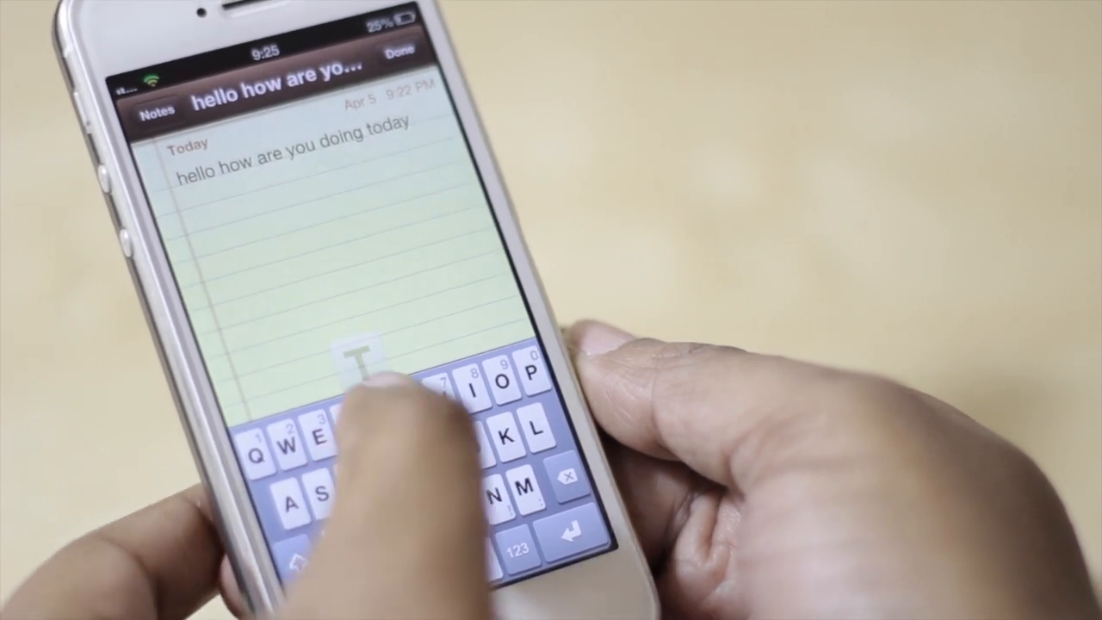
# Add a second line starting with "their" using the TouchPal English keyboard.
pyautogui.write('their')
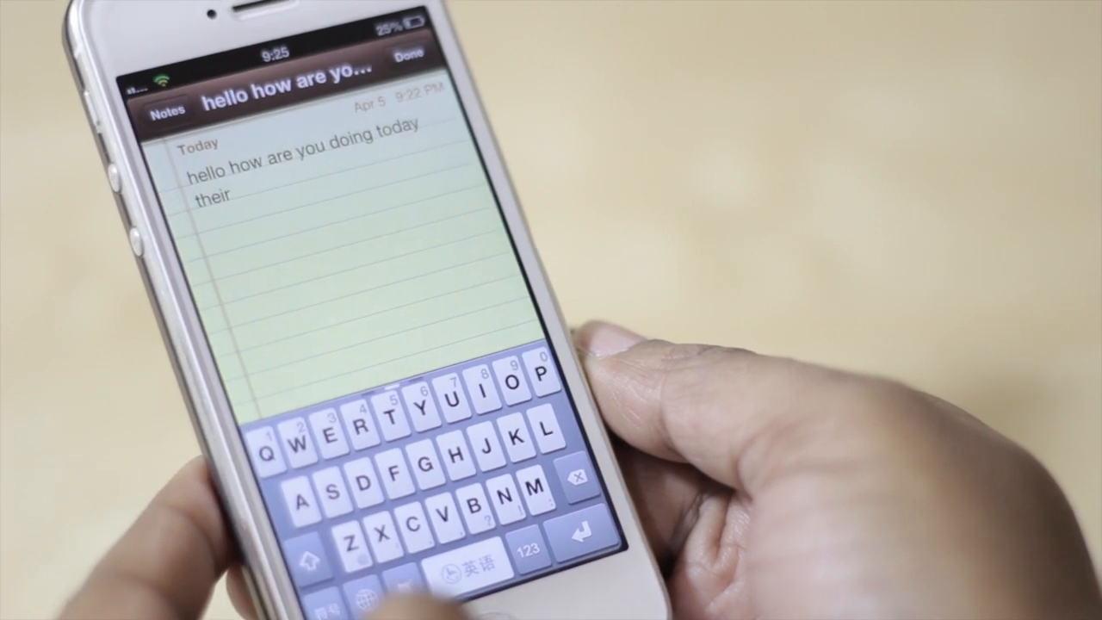
pyautogui.write('i')
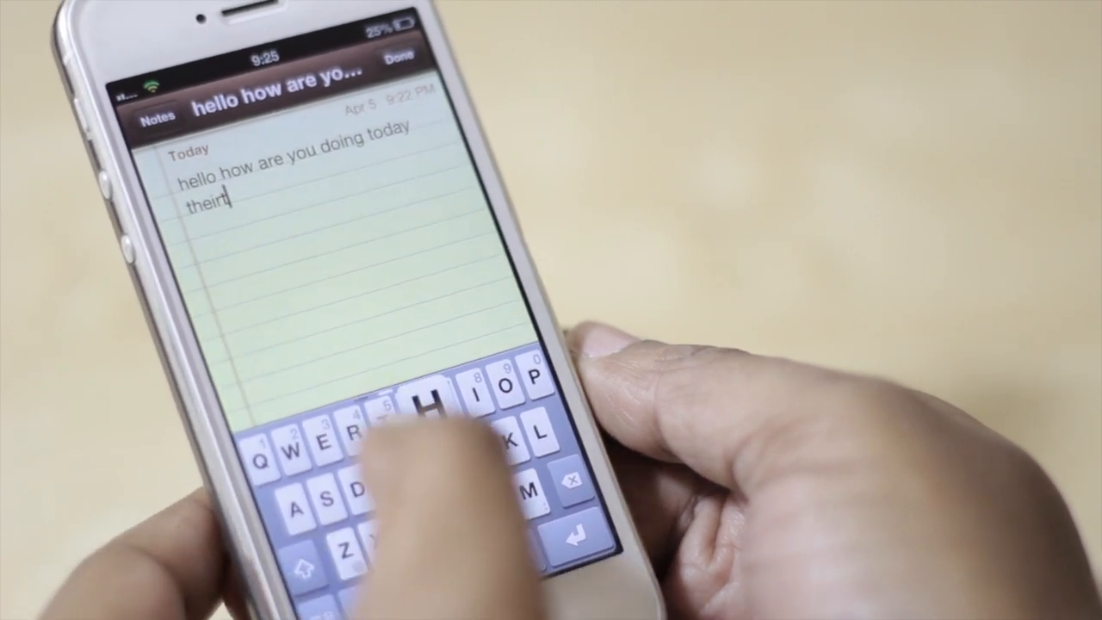